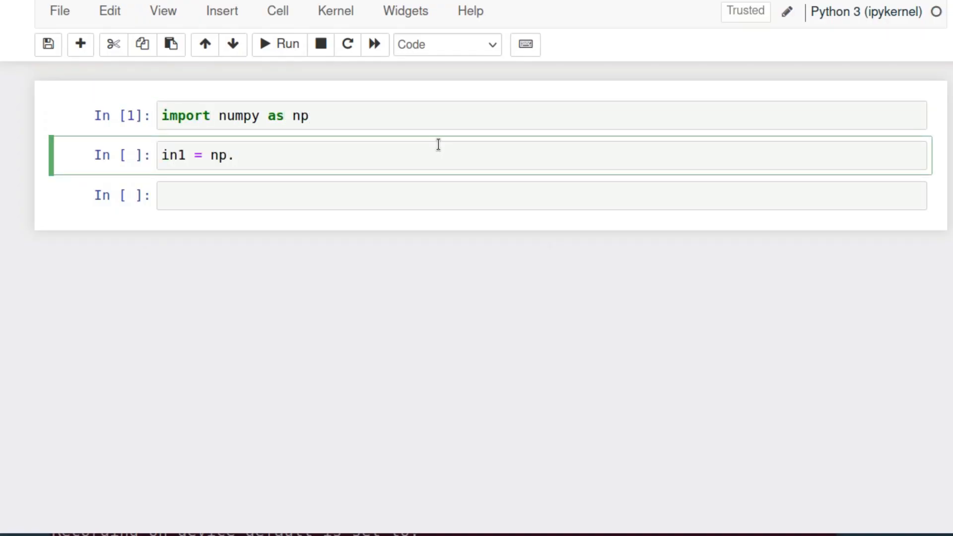
Step: Define in1 = np.arange(0,6) and in2 = np.arange(0,18).reshape(6,3)
type("arange(0,6)")
left_click(542, 195)
type("in2 = np.a")
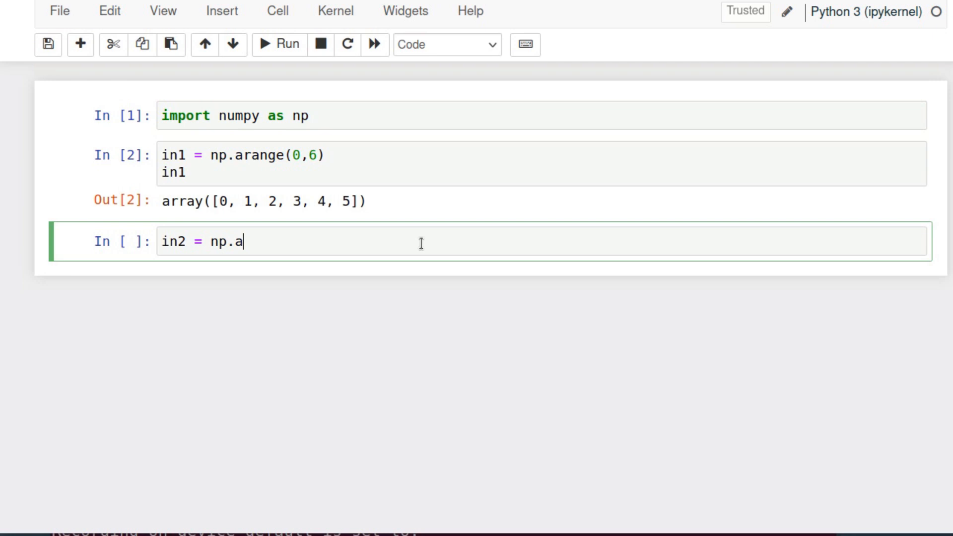
type("range(0")
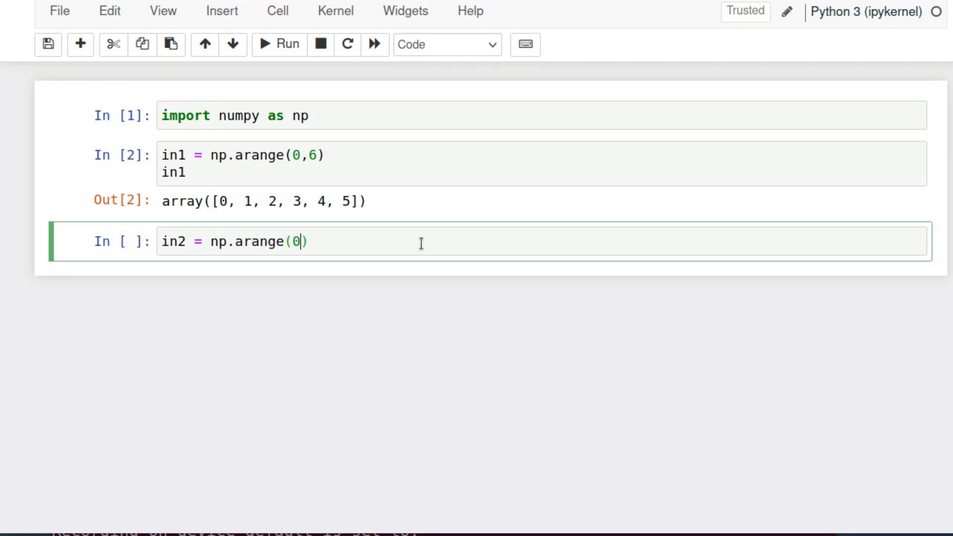
type(",18")
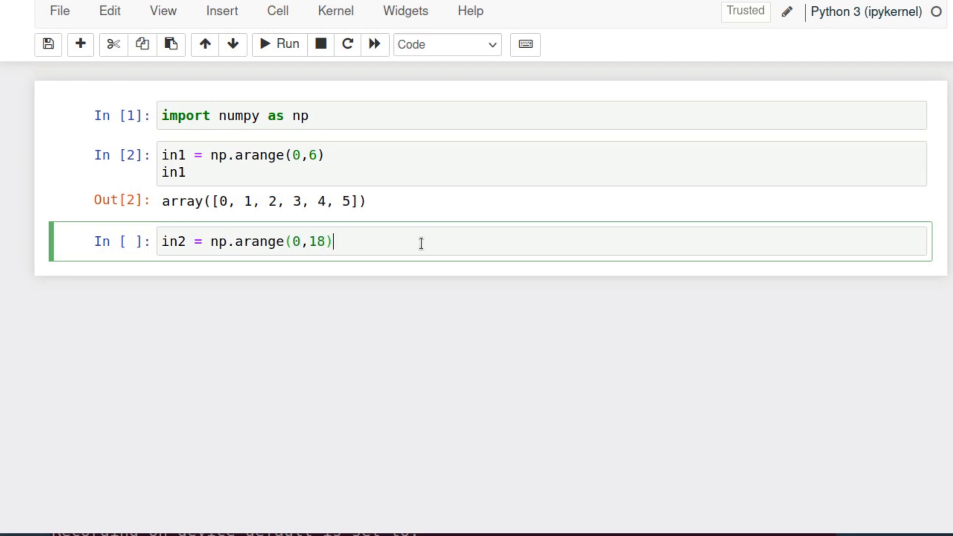
type(".reshape()")
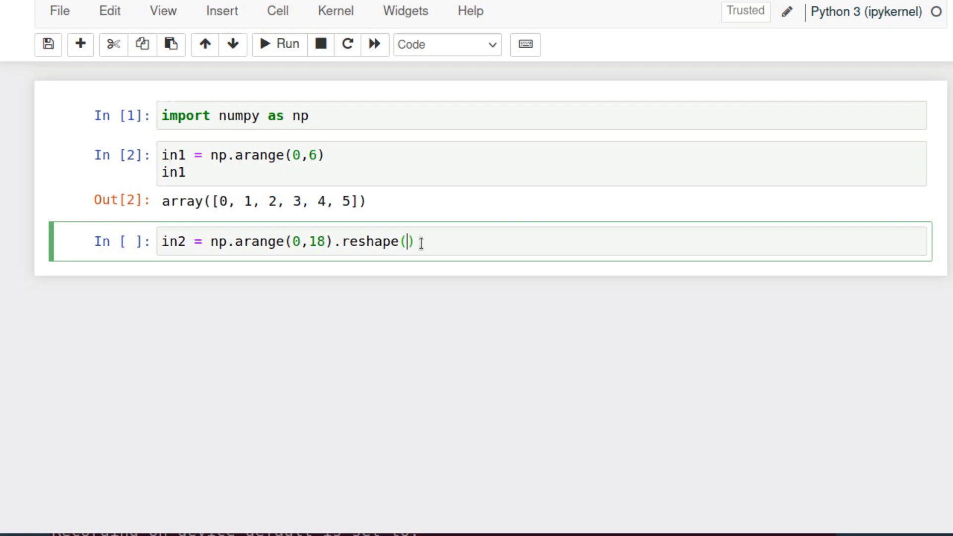
type("6,3")
type("in3 = np.a")
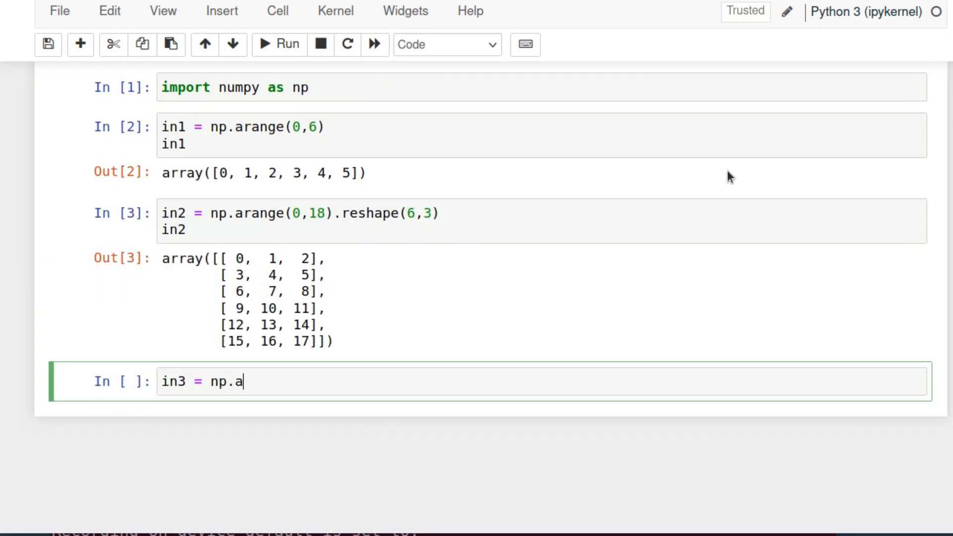
Step: Define in3 = np.arange(0,24).reshape(6,4) and run the cells
type("range(0,24)")
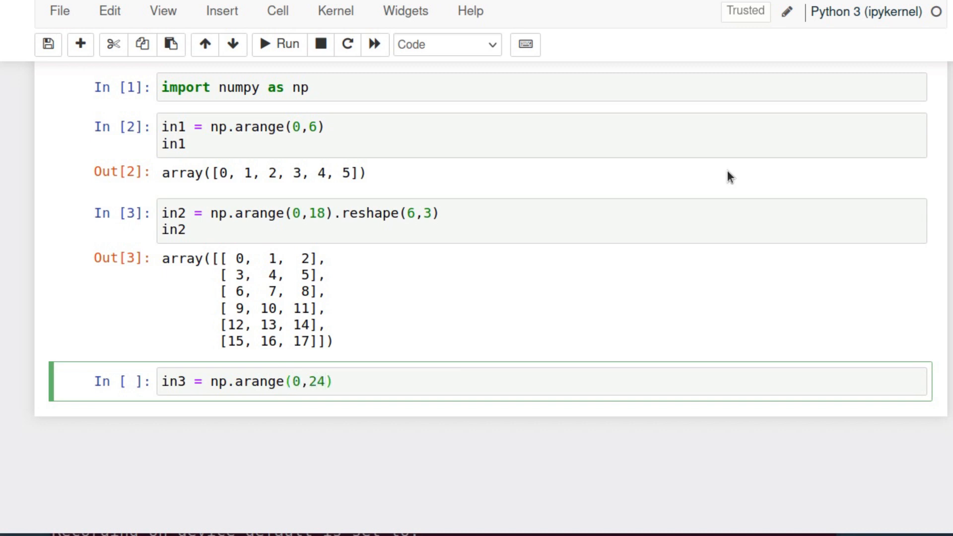
type(".reshape(")
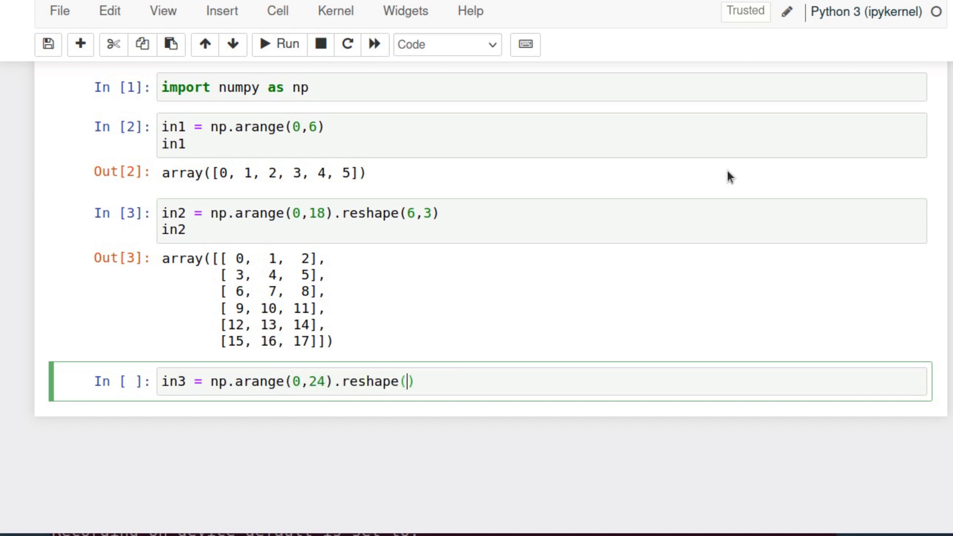
type("6,4")
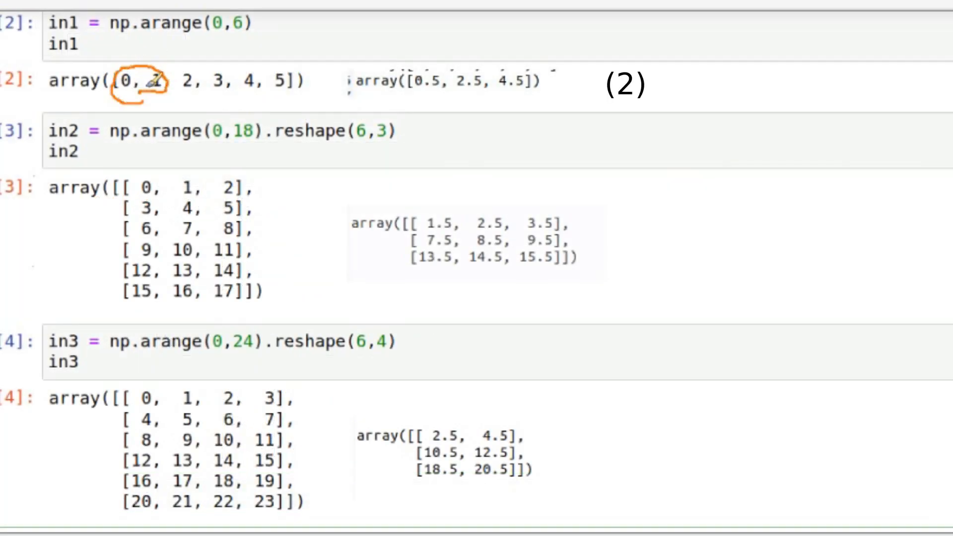
Step: Sketch arrows linking pairs 0,1 → 0.5, 2,3 → 2.5 and the 0,3 column pair → 1.5
left_click_drag(146, 79, 432, 66)
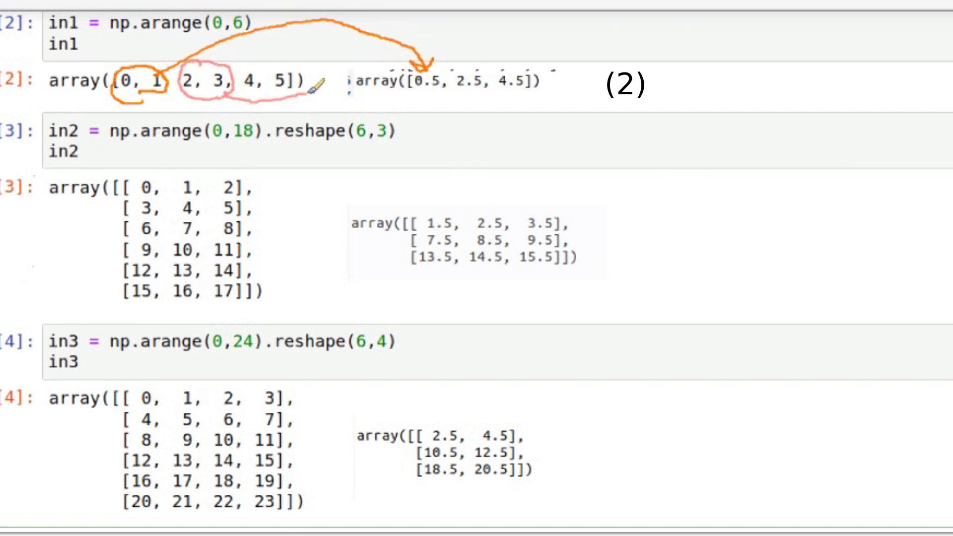
left_click_drag(261, 88, 467, 92)
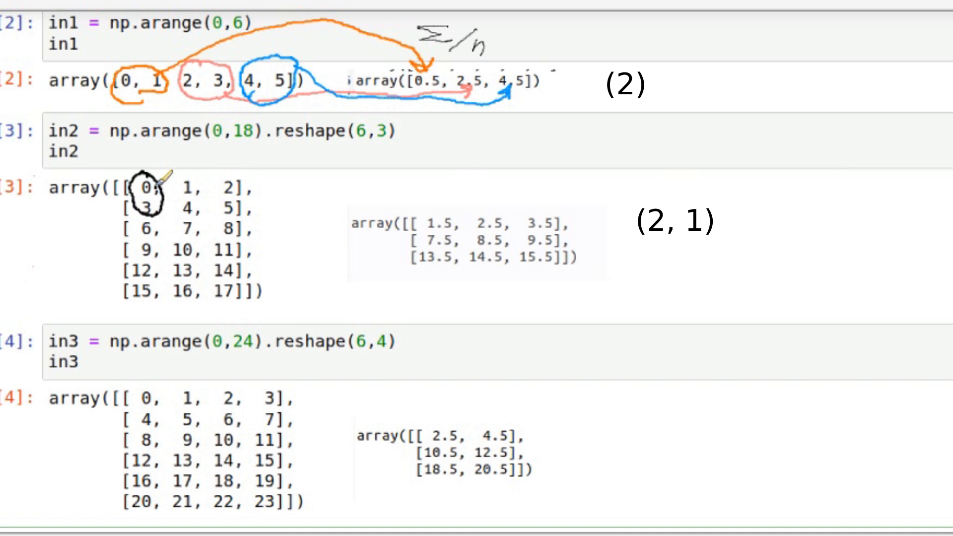
left_click_drag(164, 177, 437, 206)
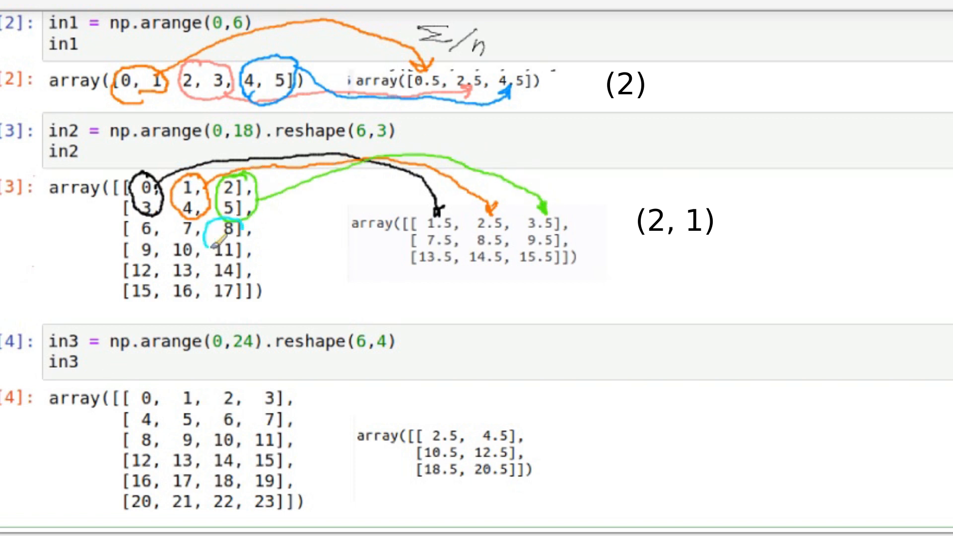
Step: Circle 8,11 → 9.5 and 7,10 → 8.5, and write the worked sum (0+1+4+3)/4
left_click_drag(219, 249, 613, 256)
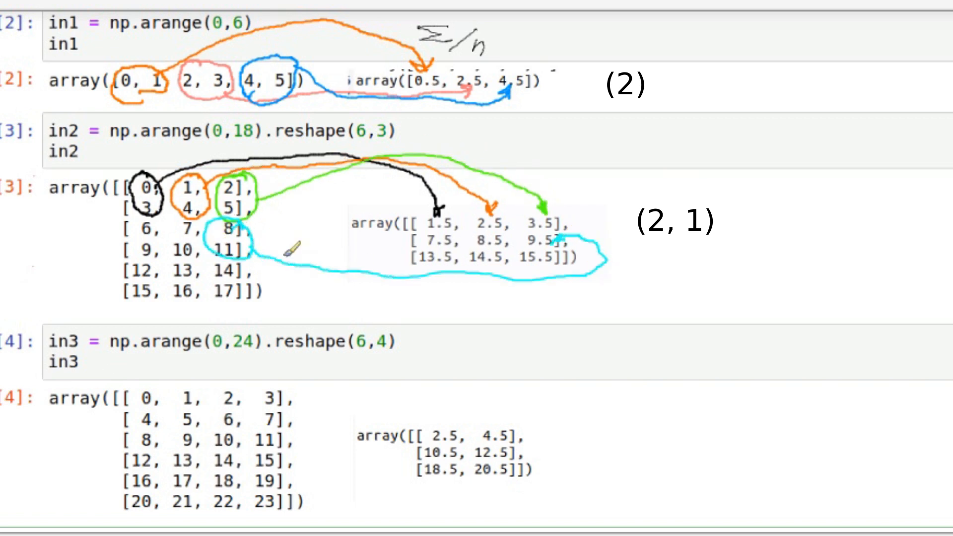
left_click_drag(177, 225, 475, 237)
type("(0")
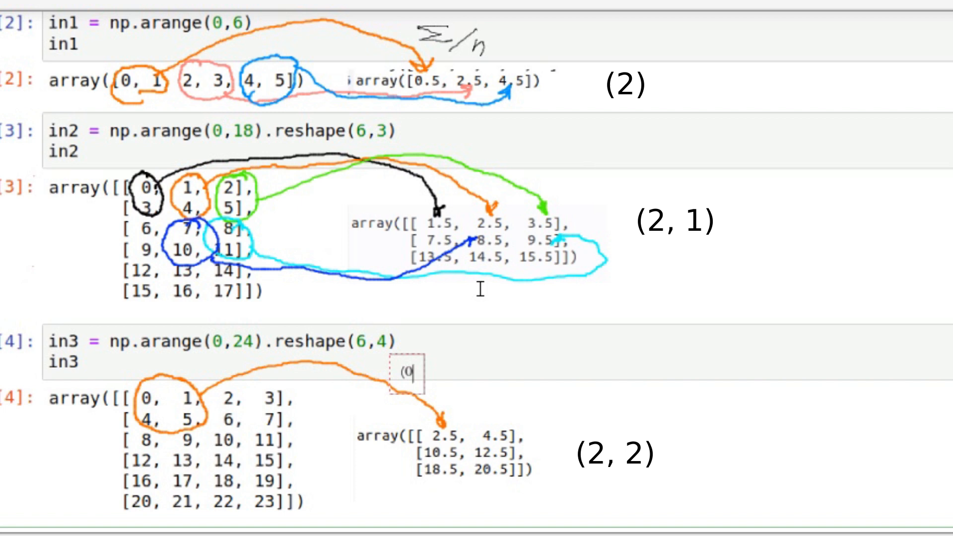
type("+1+4+5)/4 = 2.5")
type("(18+19+22+2")
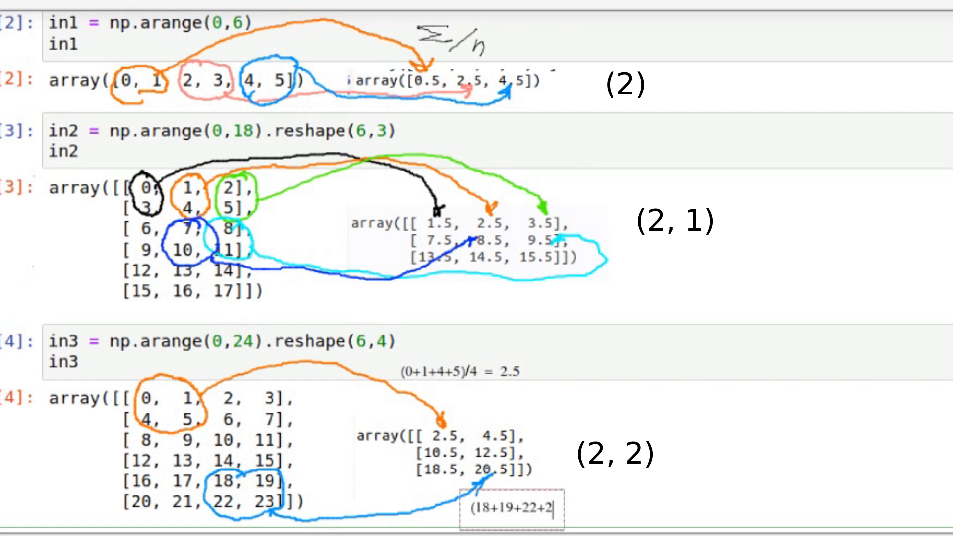
type("3)/4 =")
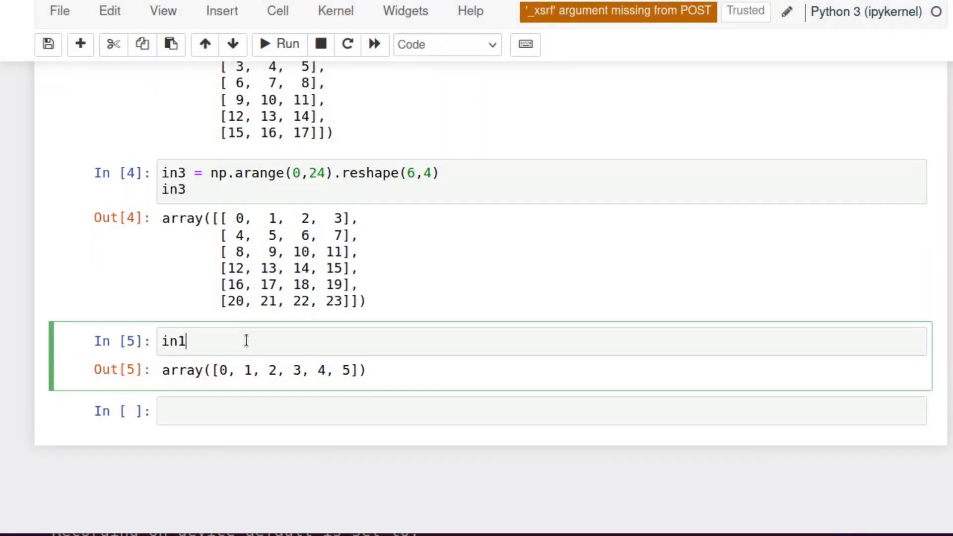
Step: Run in1.reshape(3,2).mean(axis=(1)) to get array([0.5, 2.5, 4.5])
type(".reshape(3,2)")
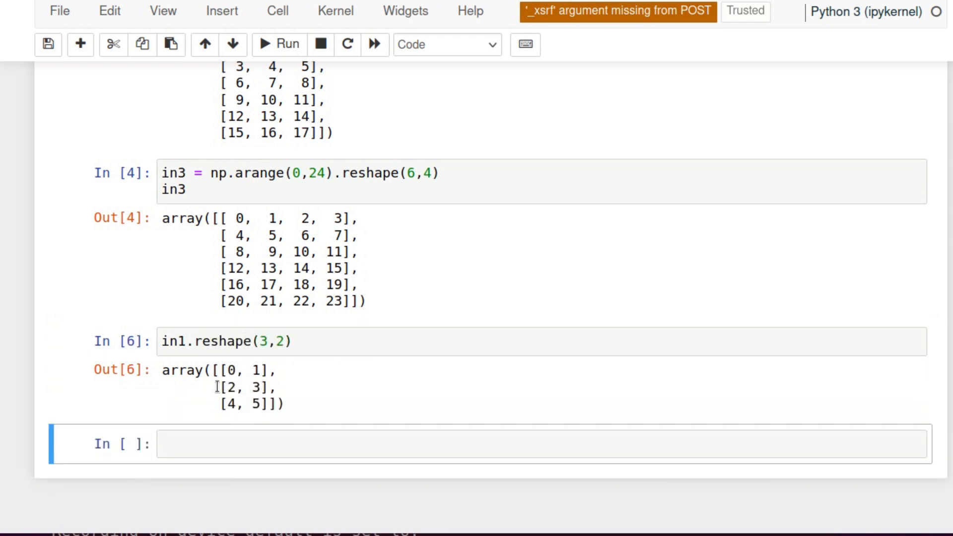
type(".mean")
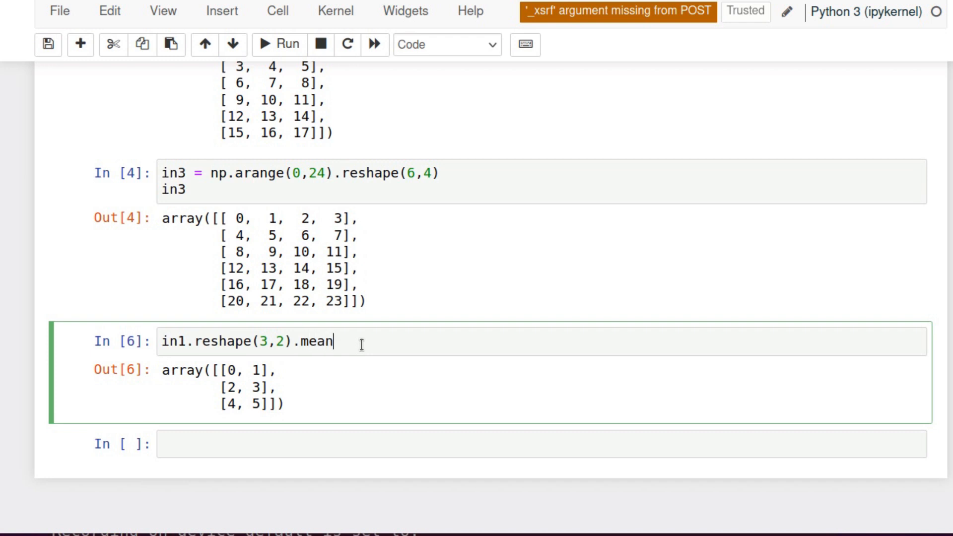
type("(ax)")
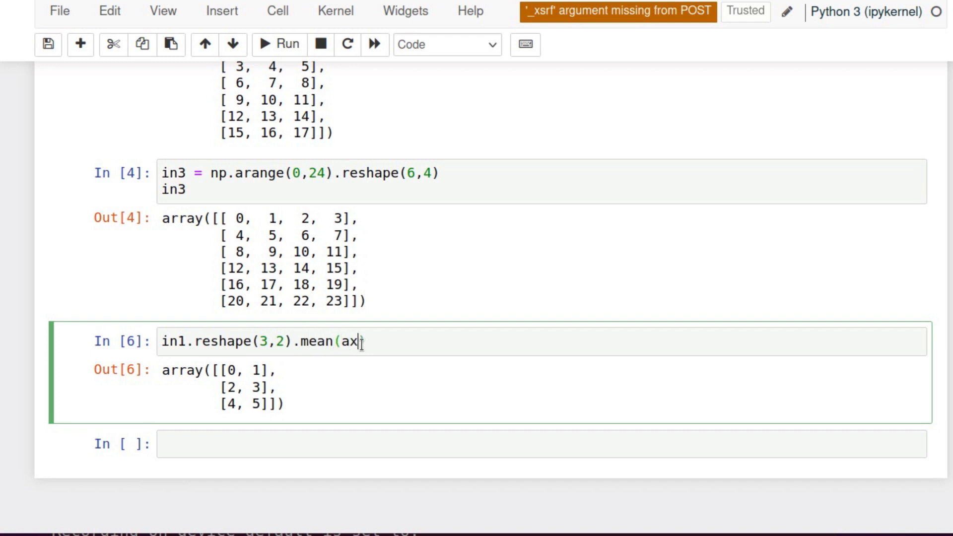
type("is=(1))")
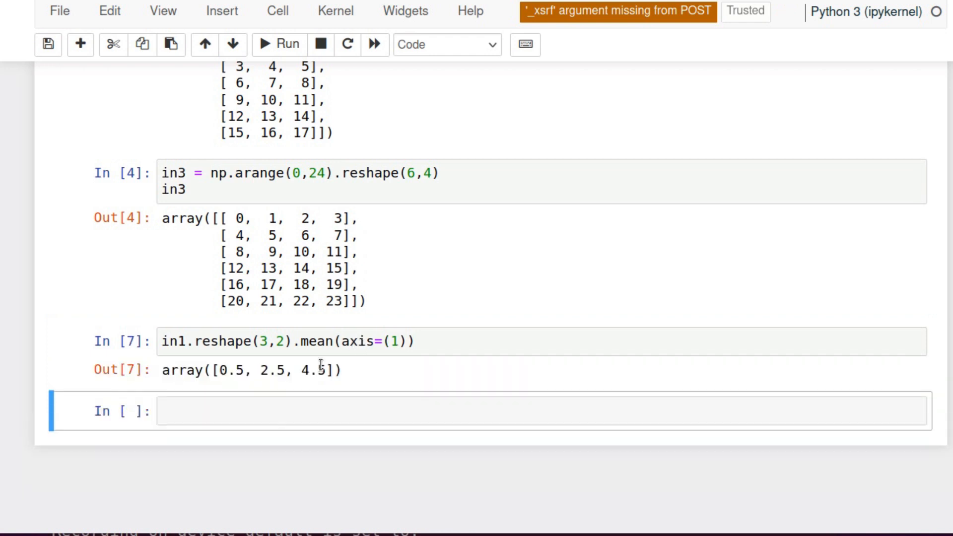
Step: Display in2 again in the next cell and begin the following in2 expression
type("in2")
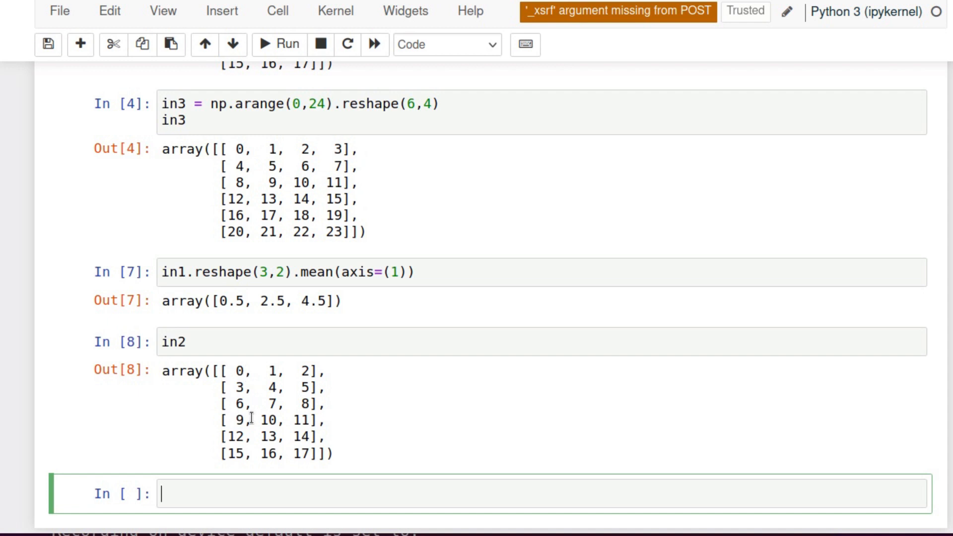
type("in")
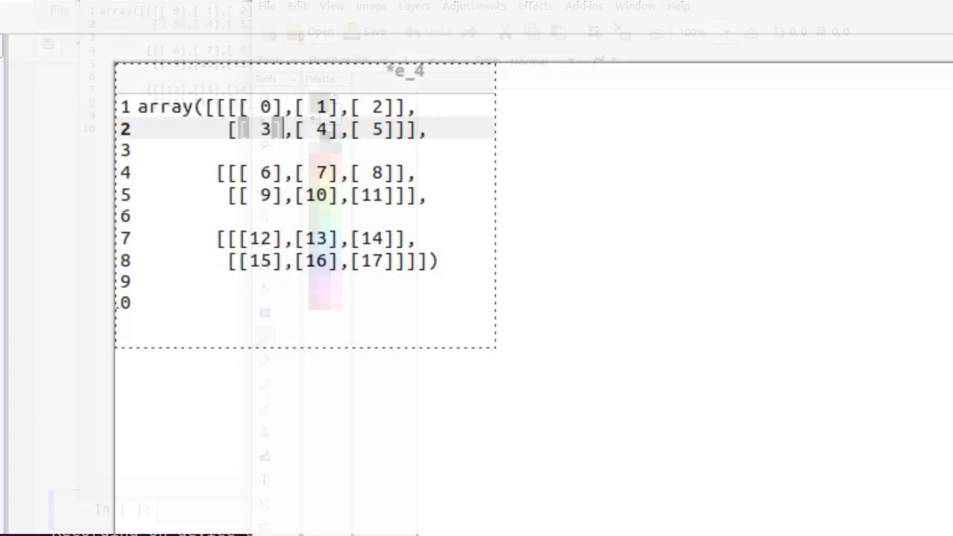
Step: Circle the first-column values 0–15 and the top-row entries, noting dimension sizes 3, 3, 2
left_click_drag(264, 109, 261, 201)
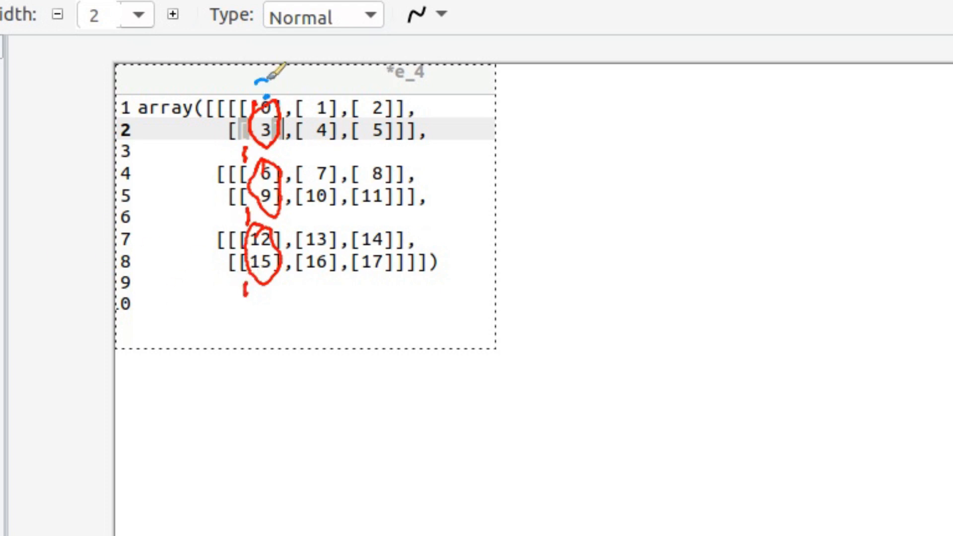
left_click_drag(261, 92, 310, 86)
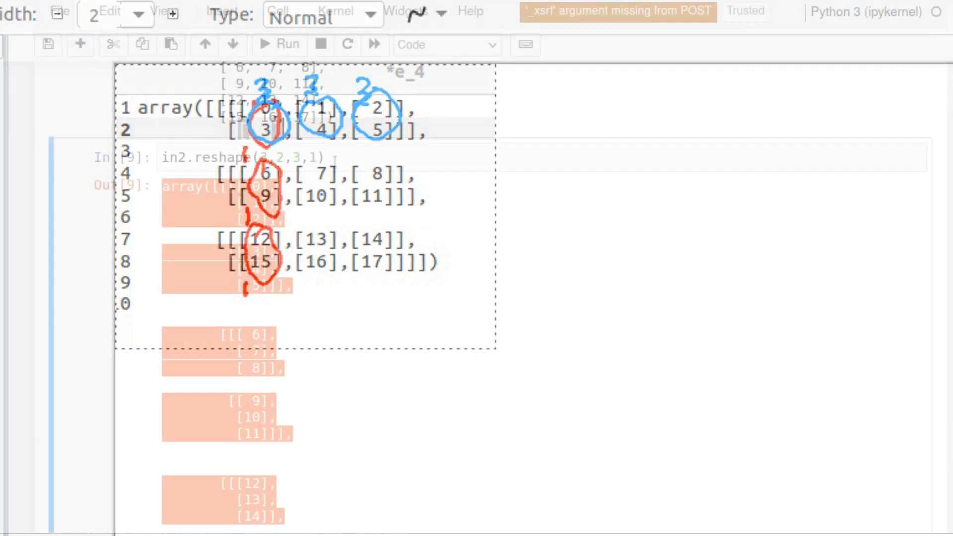
Step: Run in2.reshape(3,2,3,1).mean(axis=(1,3)) to get the 3×3 means 1.5–15.5
type(".m")
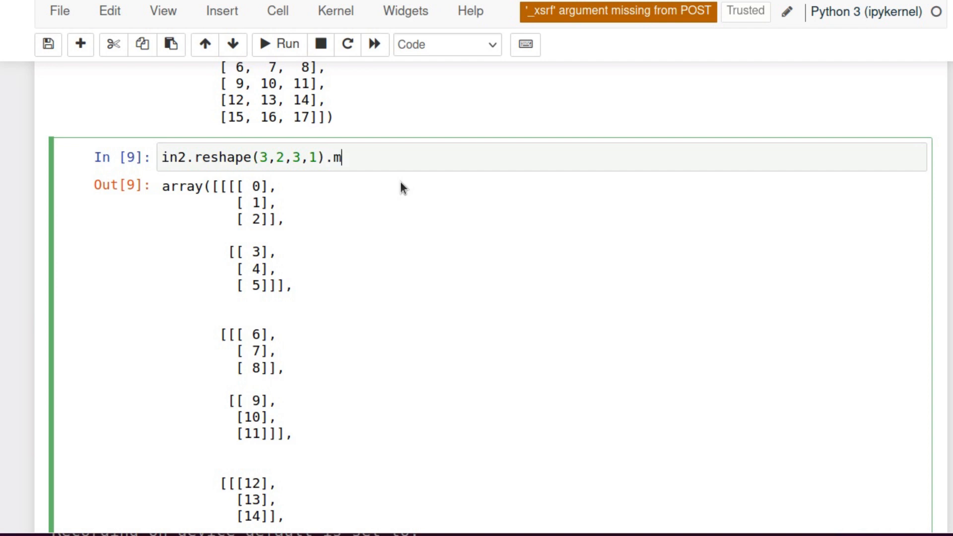
type("ean(axis)")
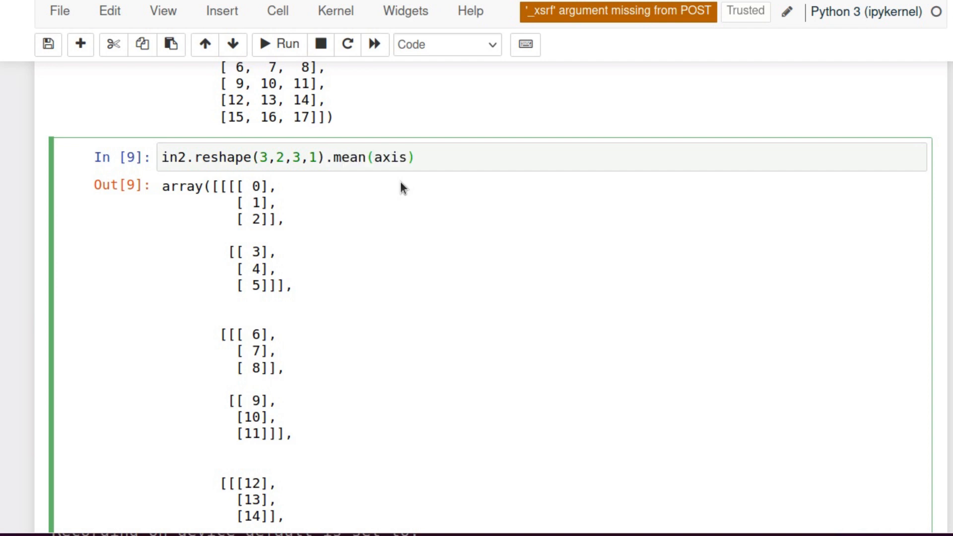
type("=(1,3")
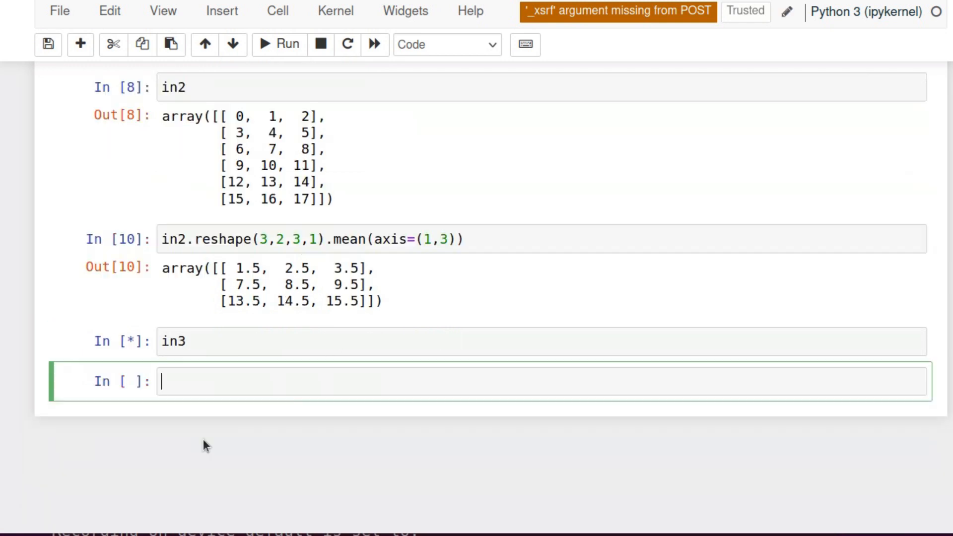
Step: Display in3 and start typing in3.reshape(3,2,) in a new cell
type("in3.")
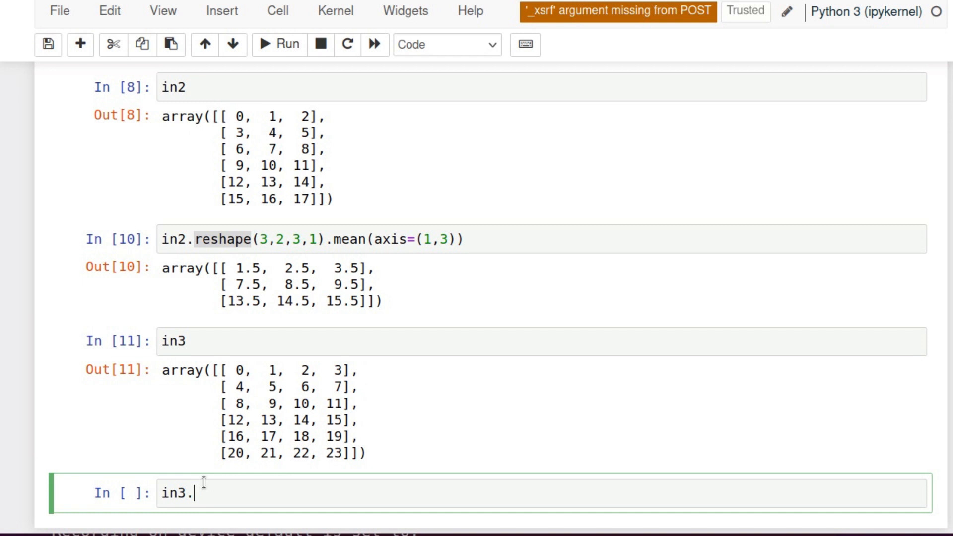
type("reshape(3)")
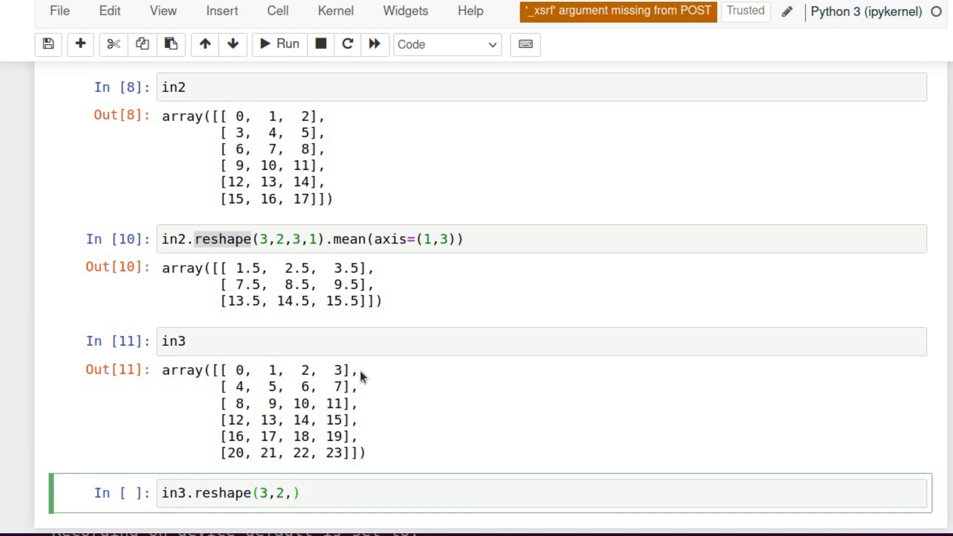
Step: Complete in3.reshape(3,2,2,2), run it, and append .mean(axis=()) for the averaging call
type("2,2")
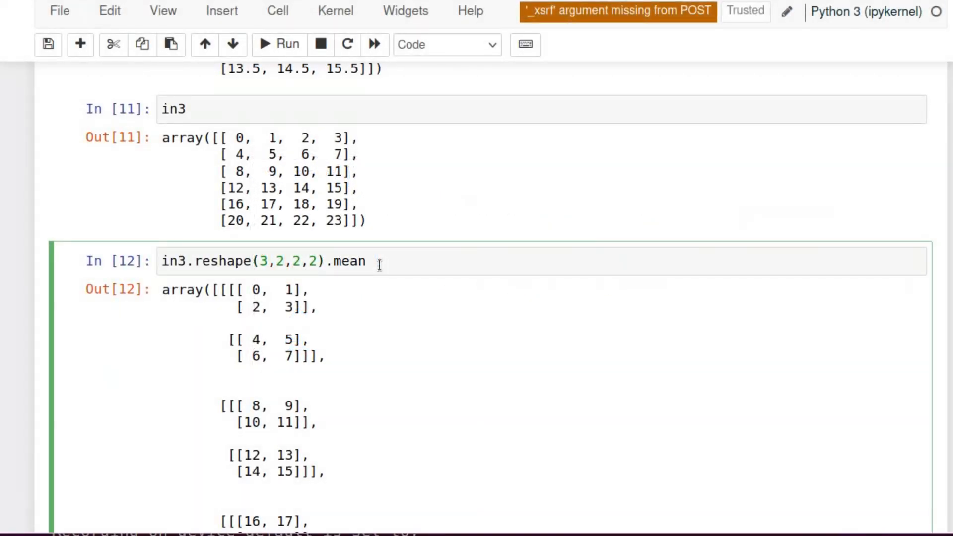
type("(axis=())")
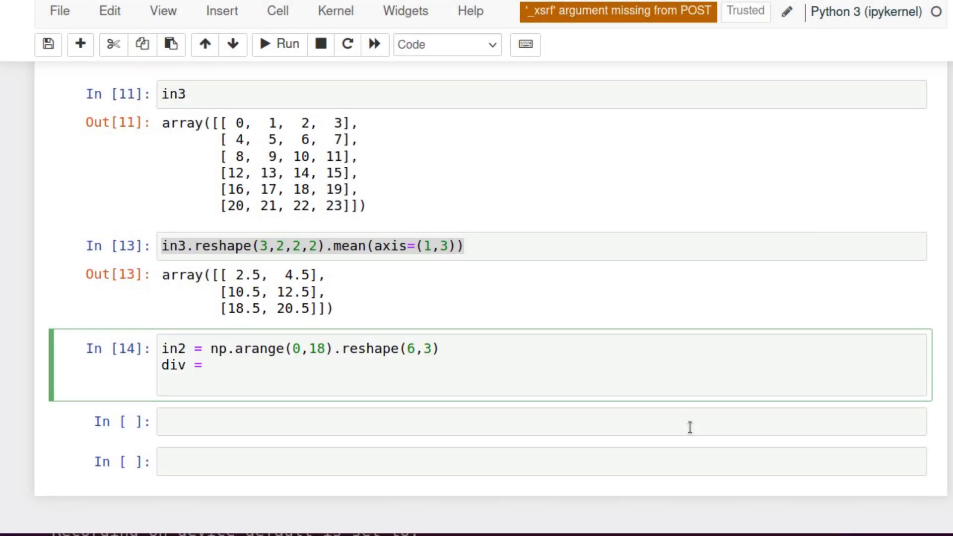
Step: Set div = np.array([2,1]) and compute in2.shape//div
type("np.arr")
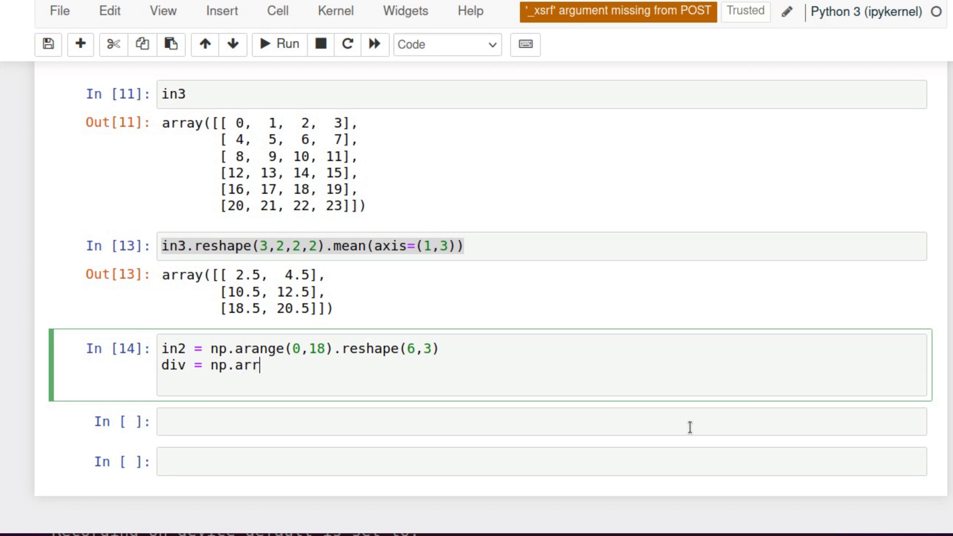
type("ay([])")
left_click(542, 422)
type("in2.shape")
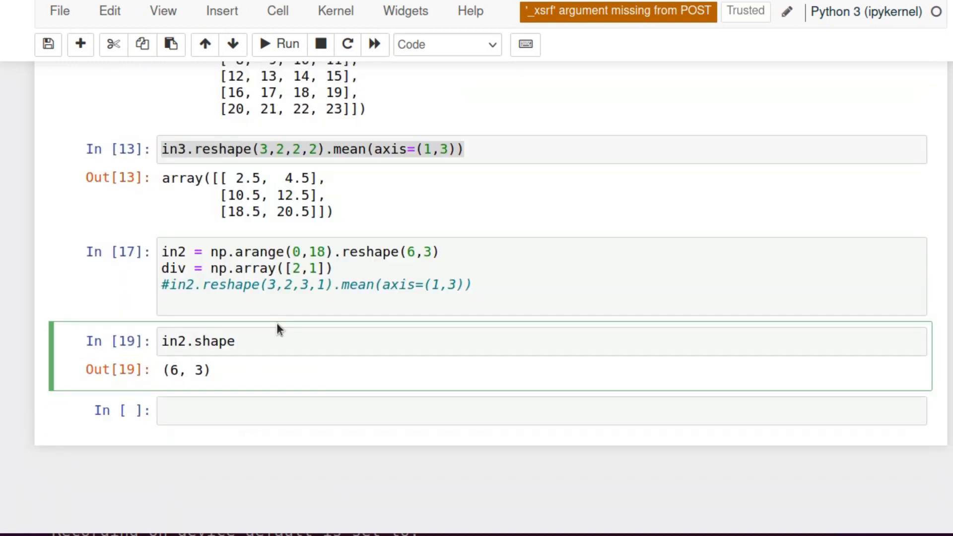
type("//div")
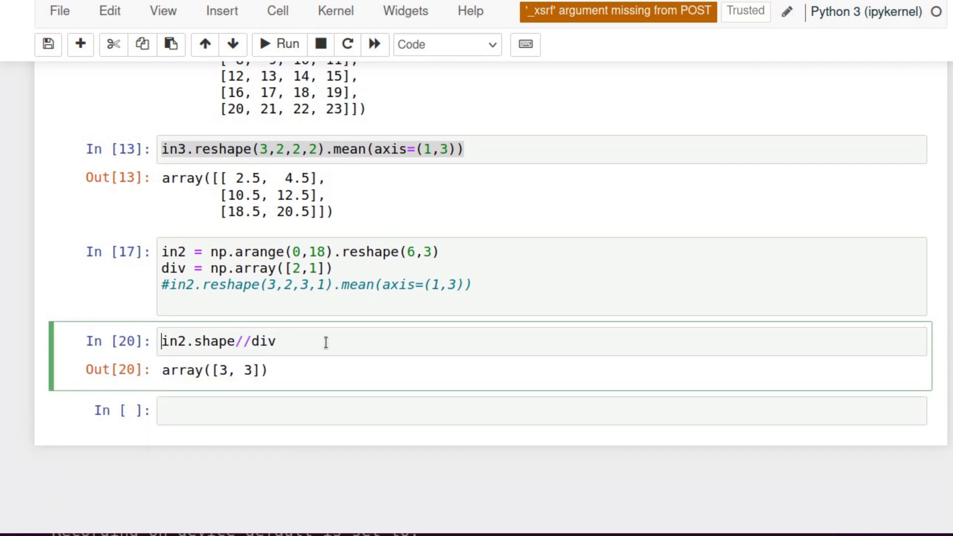
Step: Run in2.reshape(np.column_stack([in2.shape//div, div]).ravel()) to get the 4-D block array
type("np.column_sta")
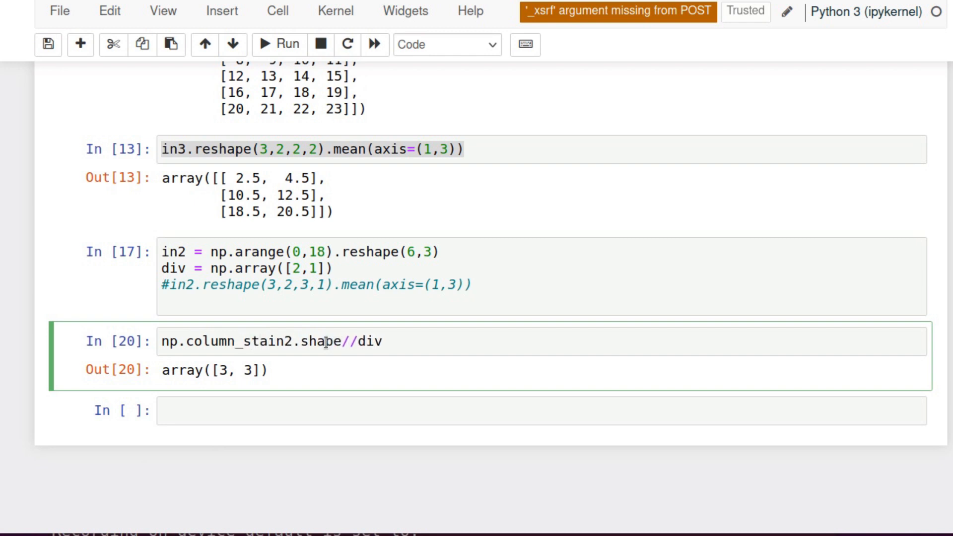
type("np.column_stack([in2.shape//div, div")
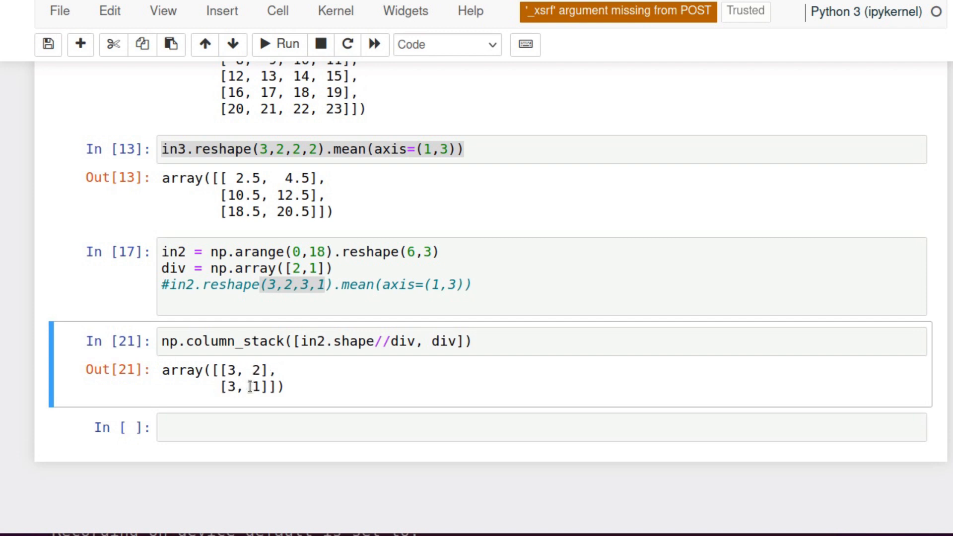
type(".ravel(")
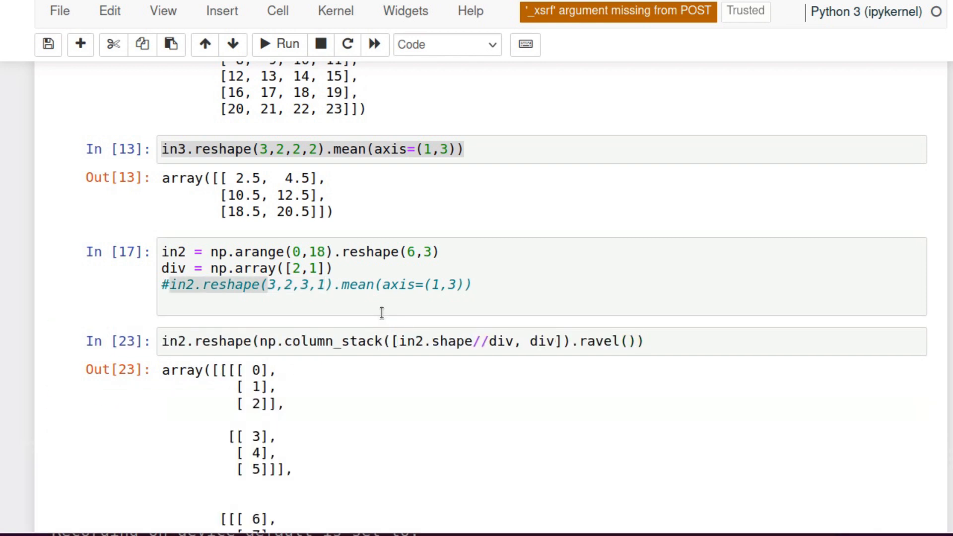
Step: Append .mean(axis=(1,3)) to the generalized reshape and run it for the 3×3 means
scroll("down", 3)
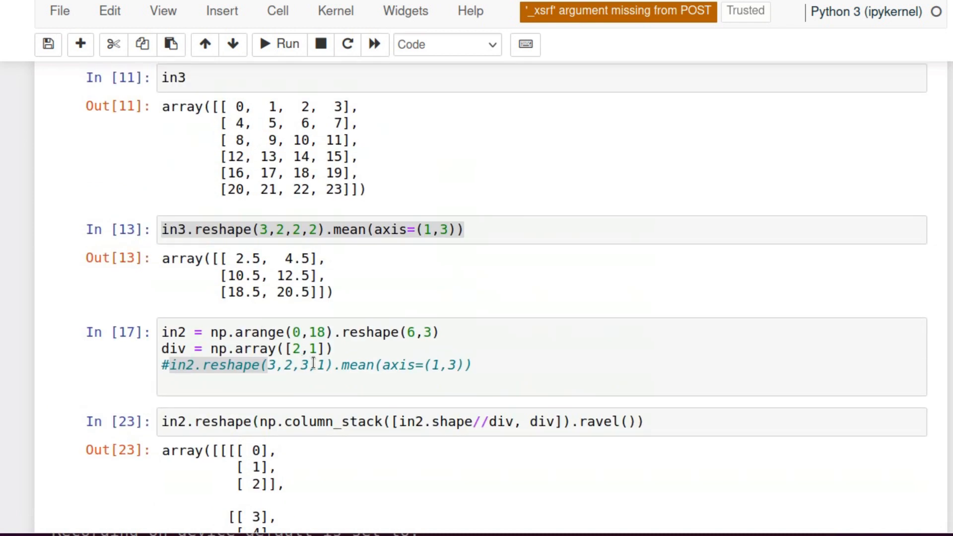
type(".mean()")
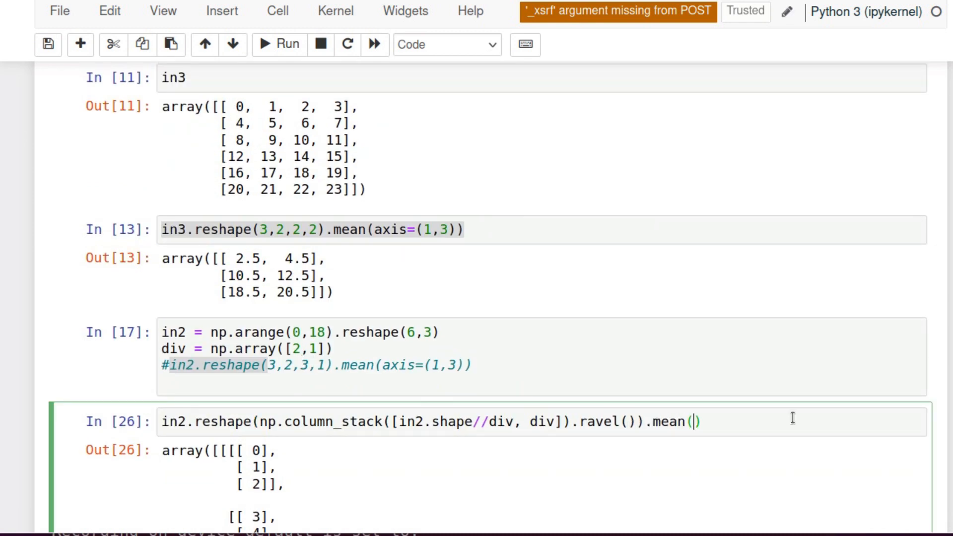
type("axis=()")
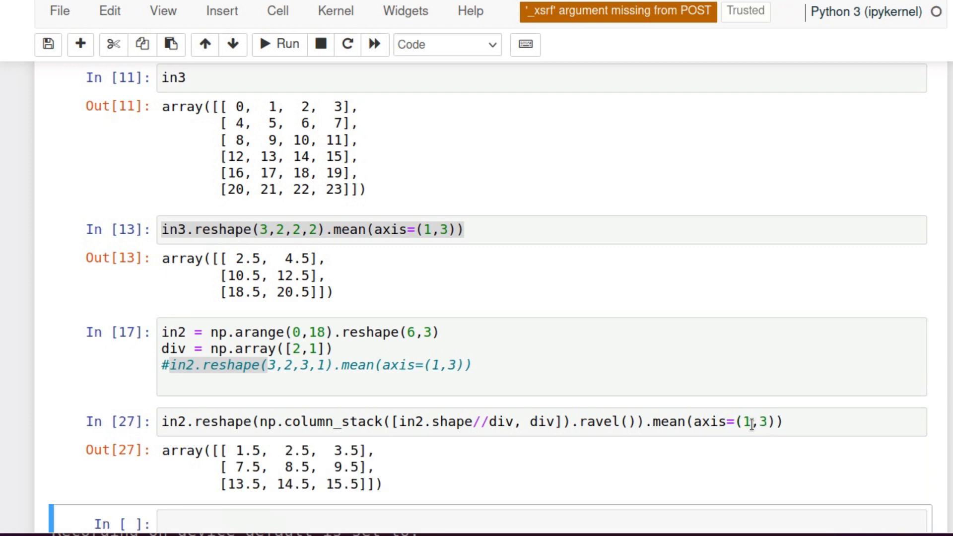
Step: Test tuple(range(1,len(div)*2,2)) and paste it into the axis argument of the mean cell
type("range(")
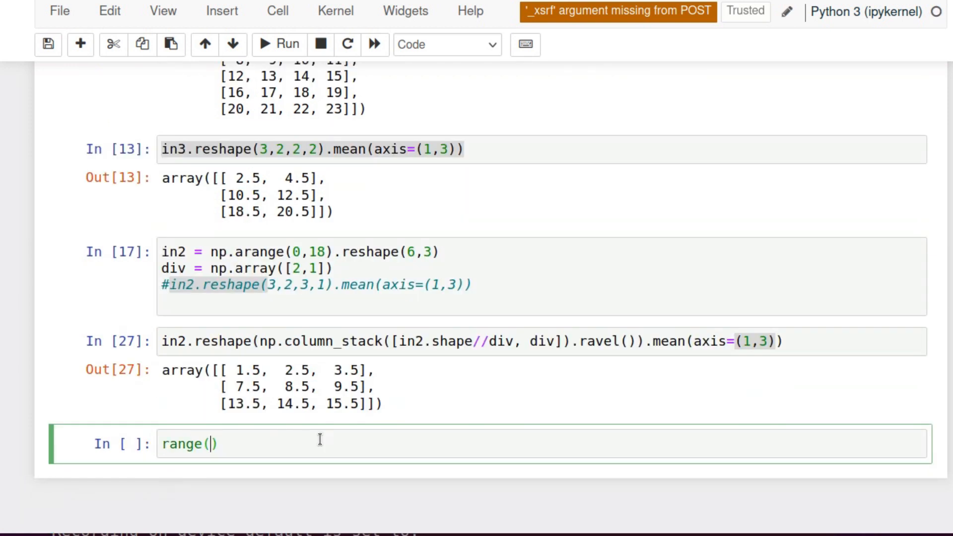
type("1,len(")
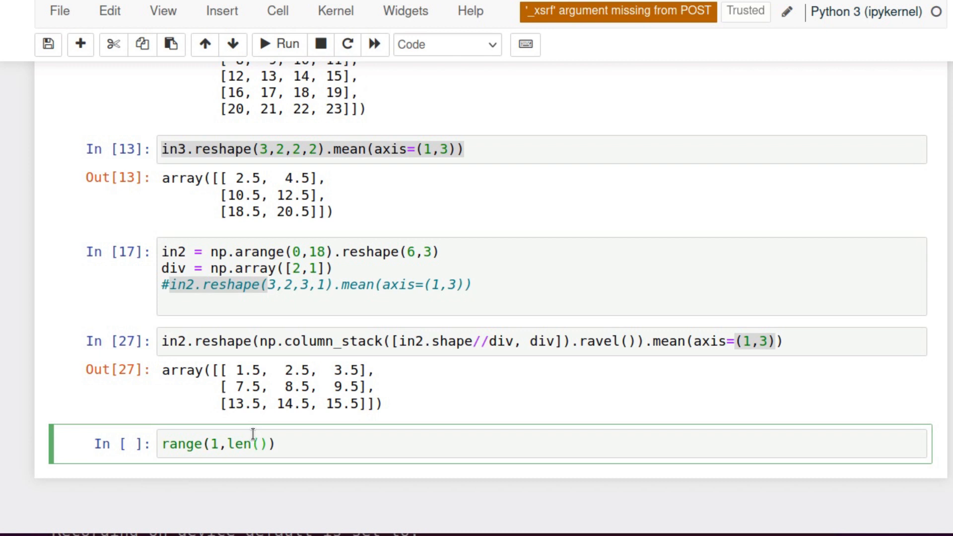
type("div)*2, 2")
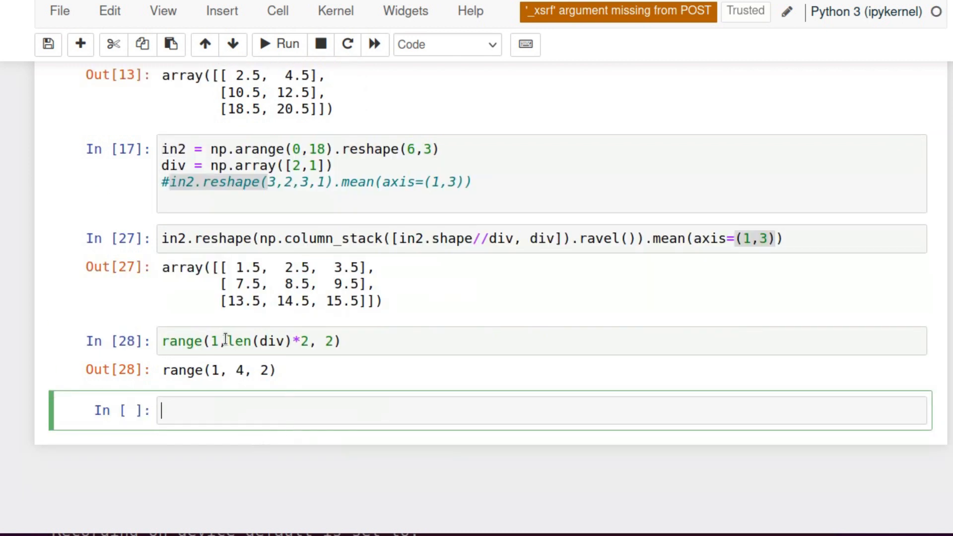
type("tuple(")
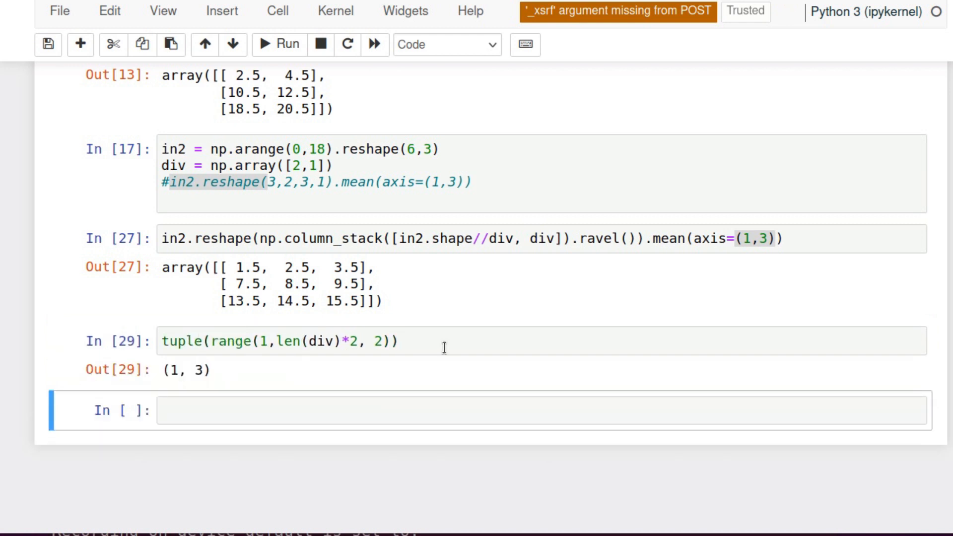
left_click(770, 237)
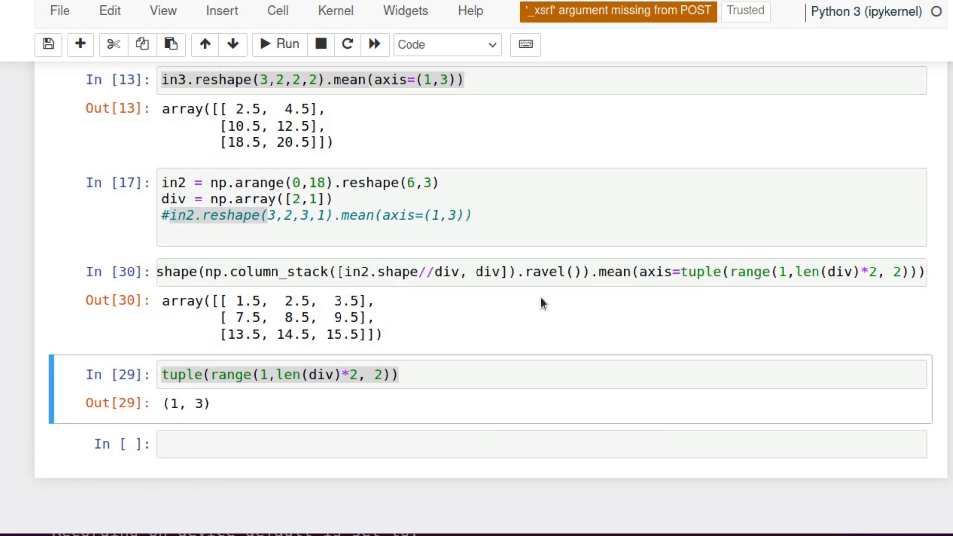
Step: Define reduce(IN, DIV) returning IN.reshape(column_stack of IN.shape//DIV, DIV).mean(...)
type("d")
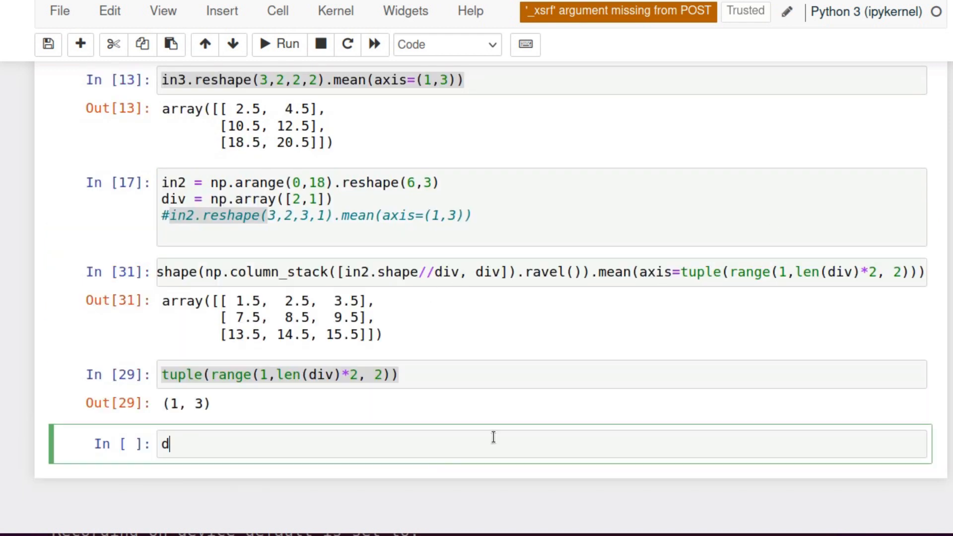
type("ef reduce(")
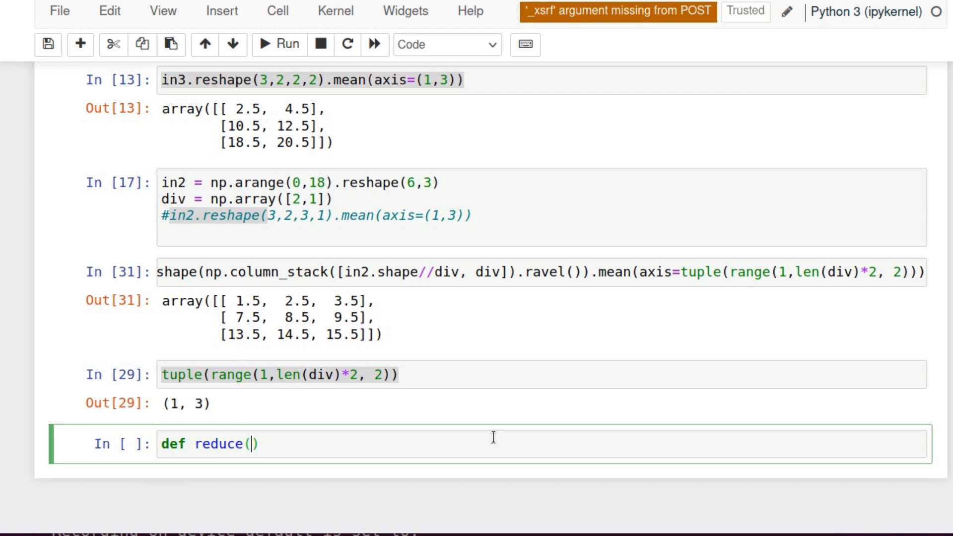
type("IN,DIV")
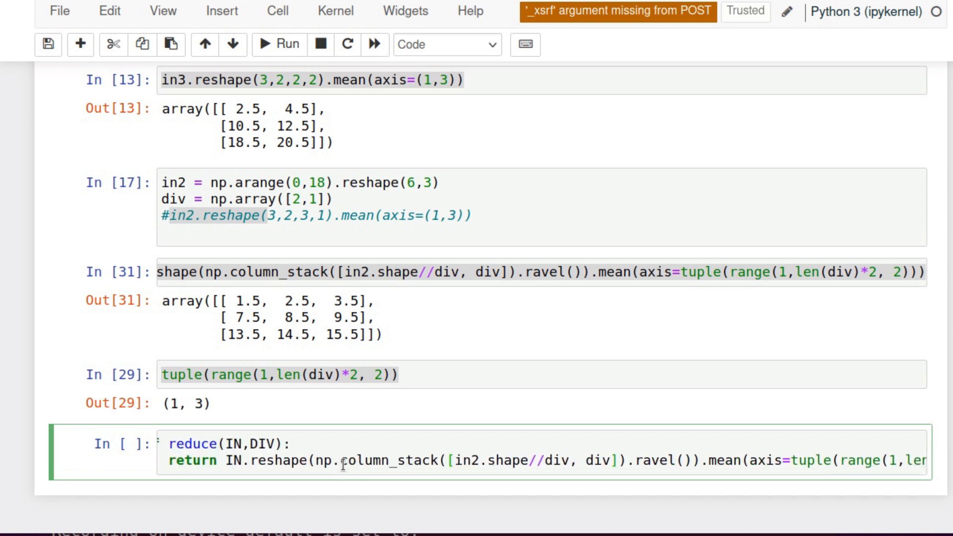
type("IN.shape//DIV")
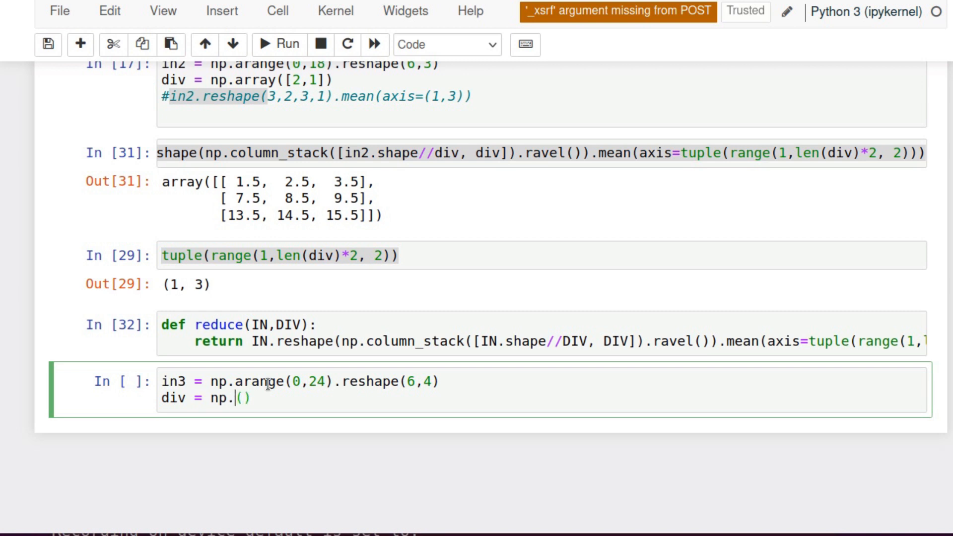
Step: Set div = np.array([2,2]) and print(reduce(in3, div)) to get the 3×2 means 2.5–20.5
type("array([3, 2]")
type("print(reduce(i")
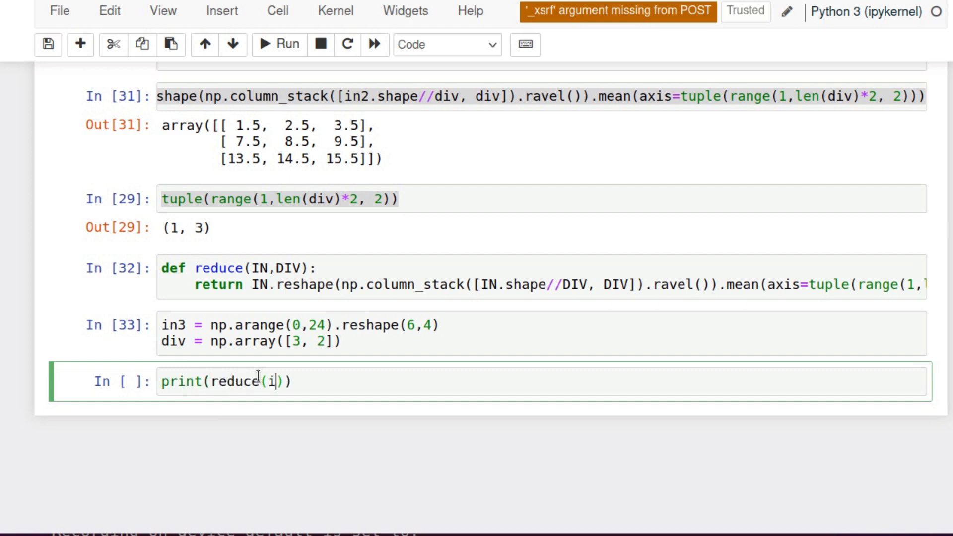
type("n3, div")
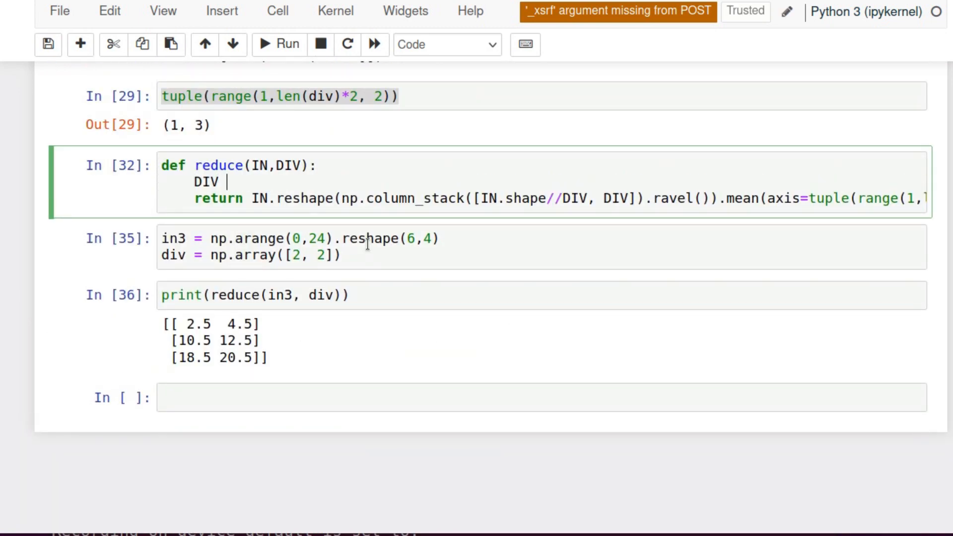
Step: Add DIV = np.asanyarray(DIV) inside reduce so div as tuple (2, 2) gives the same means
type("= np.")
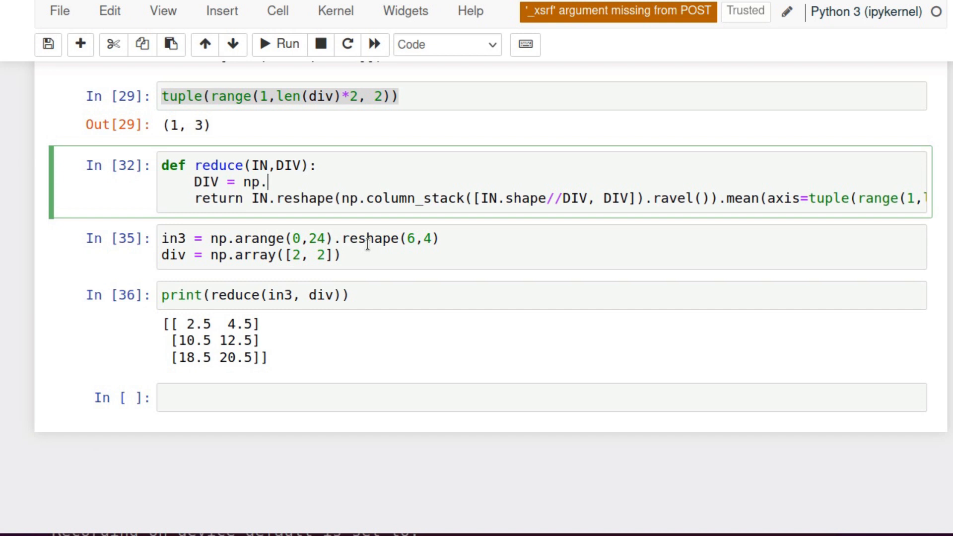
type("asan")
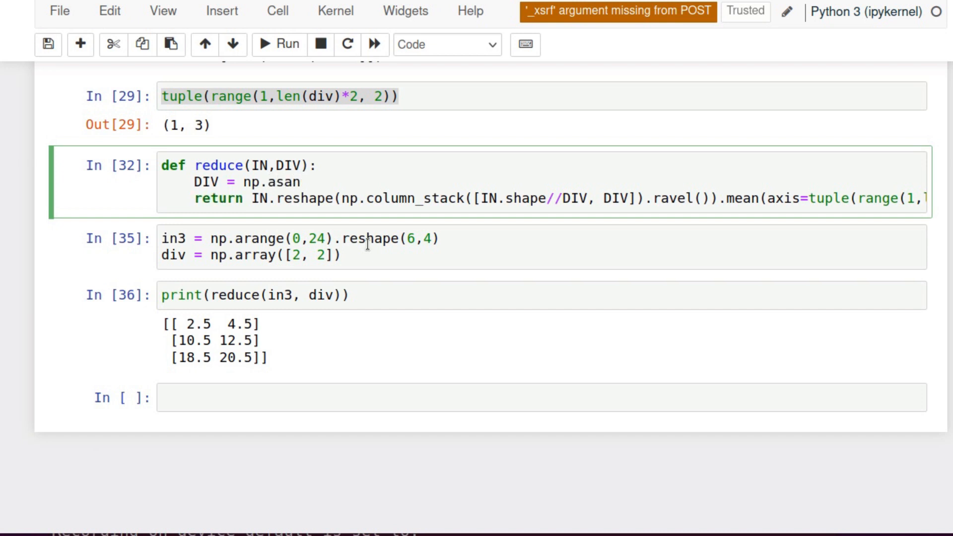
type("yarr")
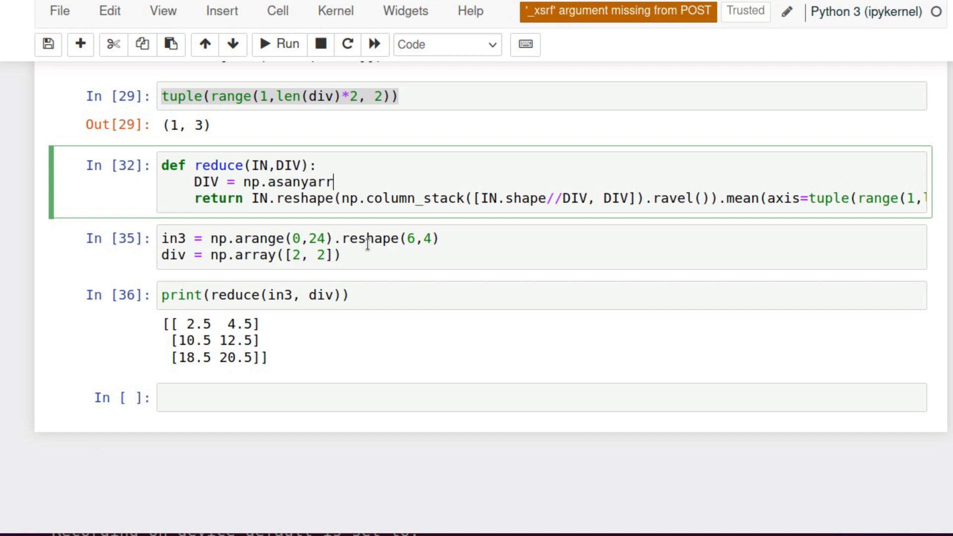
type("ay()")
type("rs =")
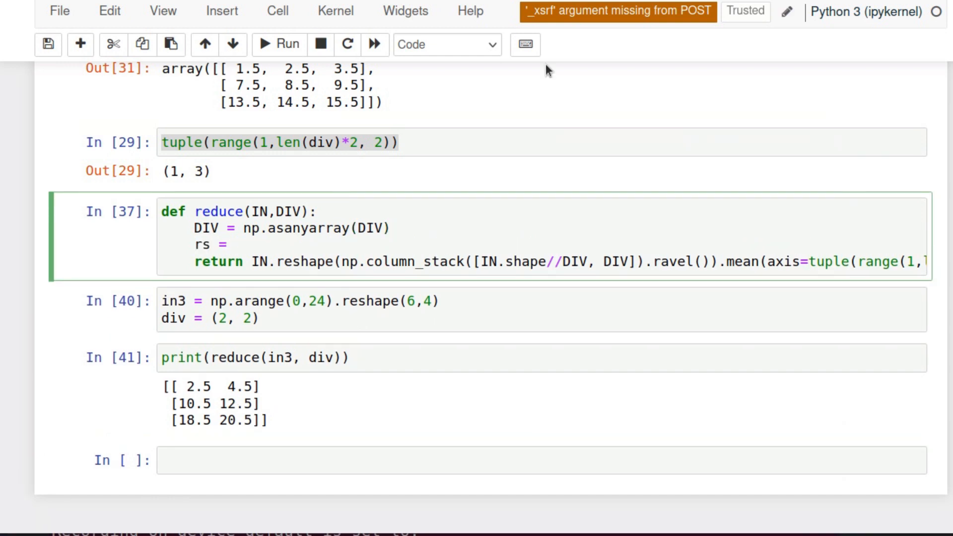
Step: Store the axes as ax = tuple(range(1, len(DIV)*2, 2)) and average with mean(axis=ax)
double_click(403, 261)
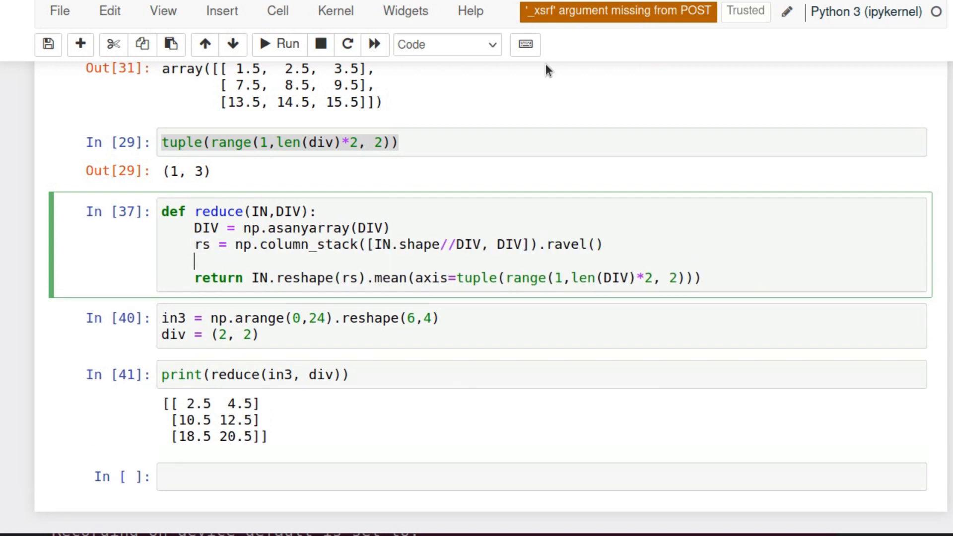
type("ax =")
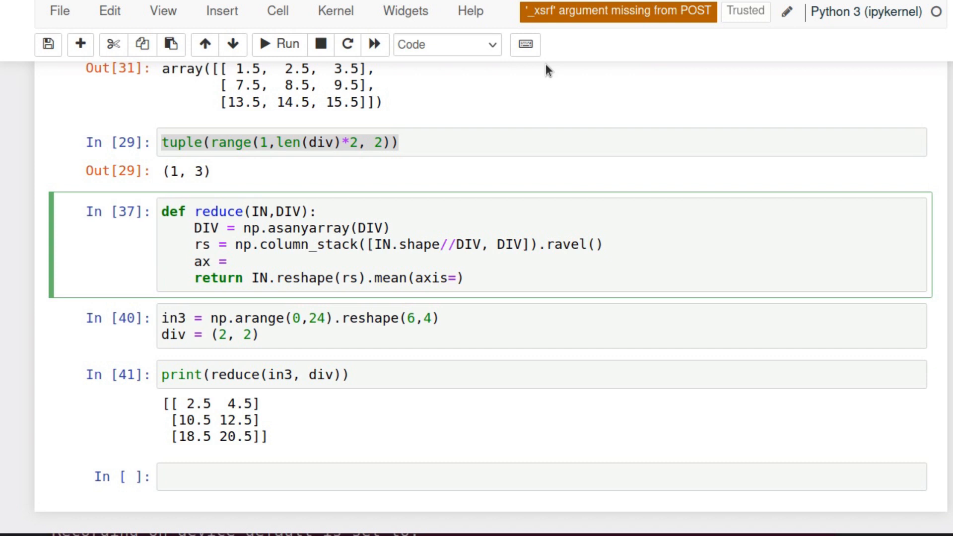
type("tuple(range(1,len(DIV)*2, 2))")
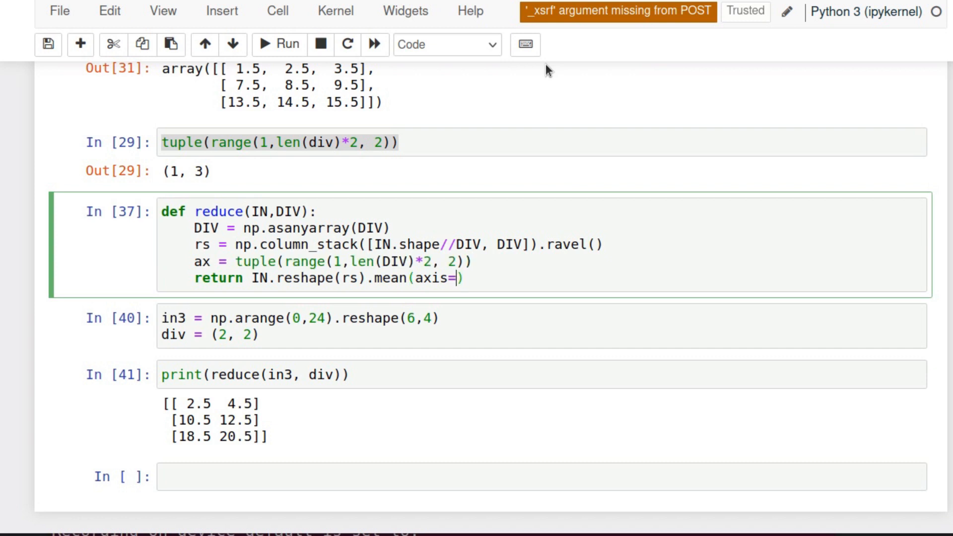
type("ax")
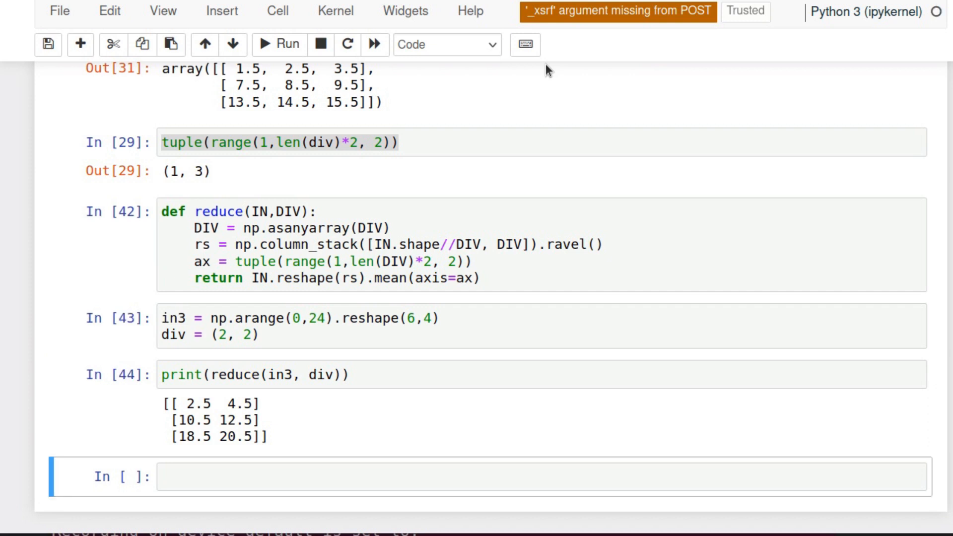
mouse_move(497, 128)
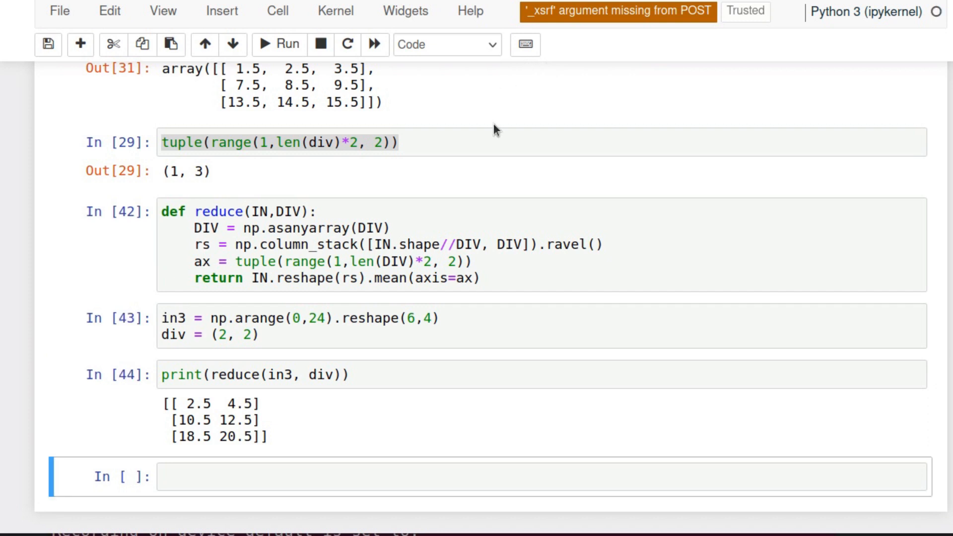